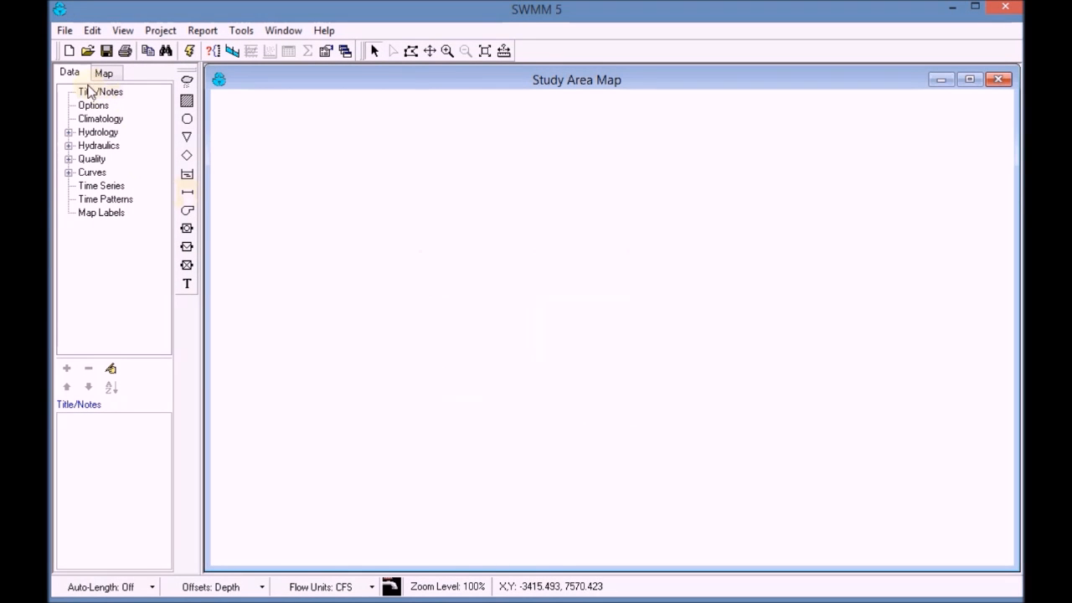
- Enter 'Urban Drainage System' as the project title in the Title/Notes editor
{"action": "left_click", "coordinate": [99, 91]}
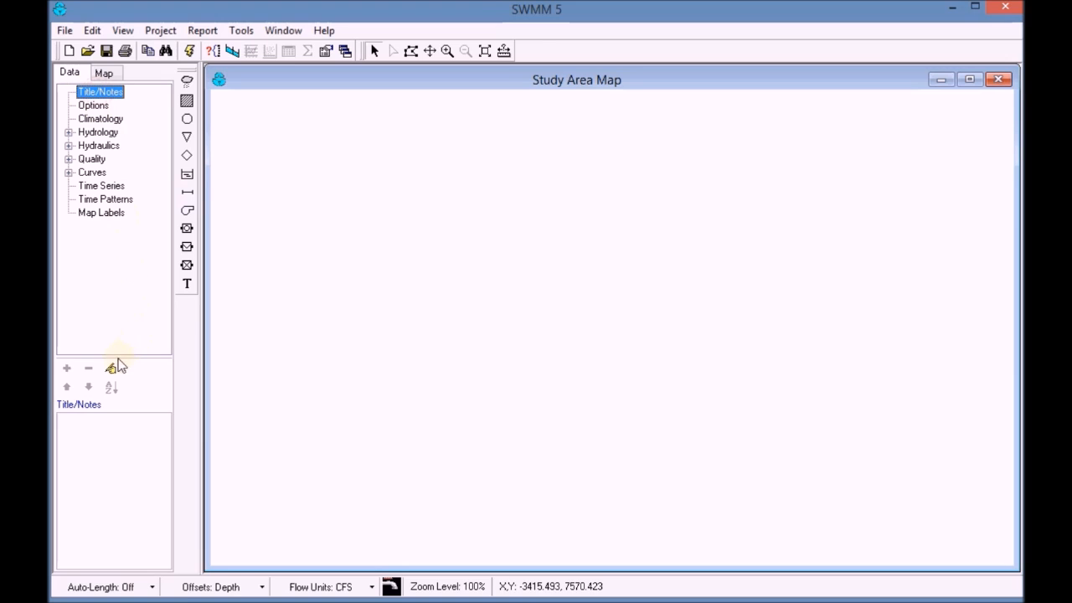
{"action": "left_click", "coordinate": [110, 368]}
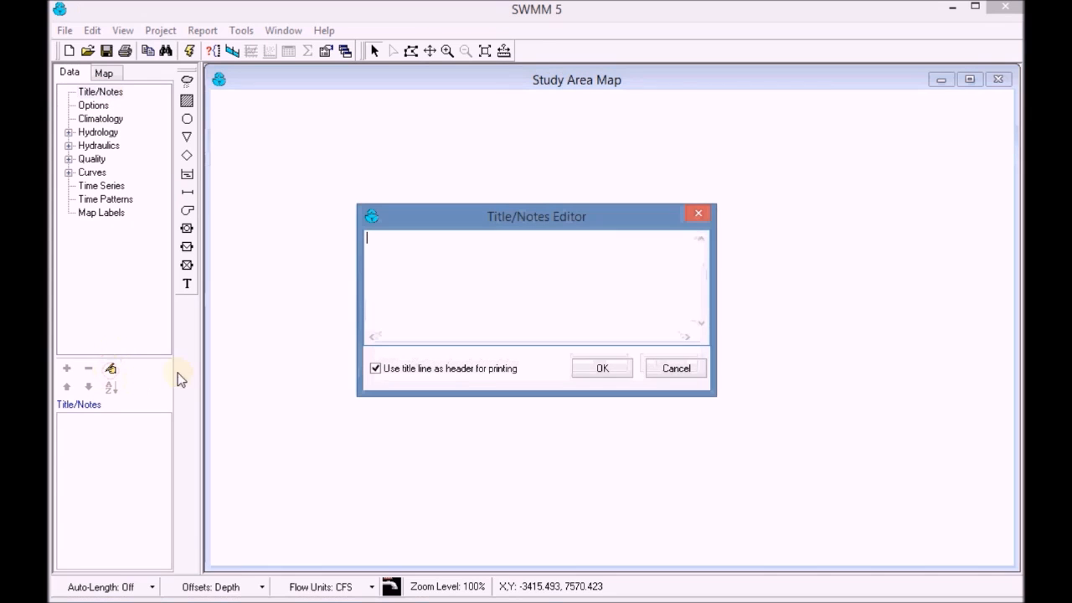
{"action": "type", "text": "tj"}
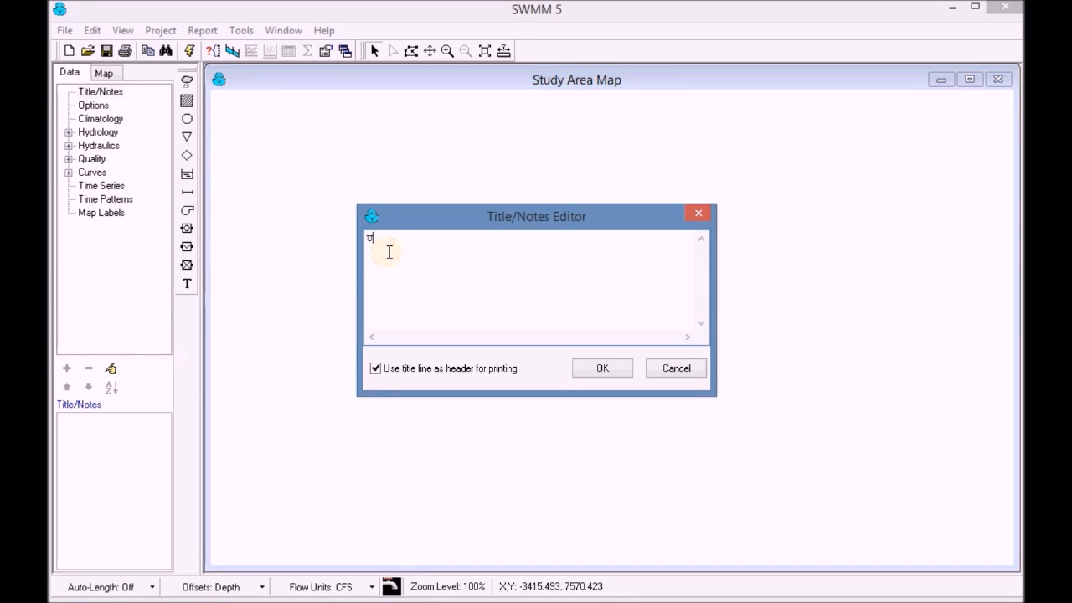
{"action": "type", "text": "Urban Drai"}
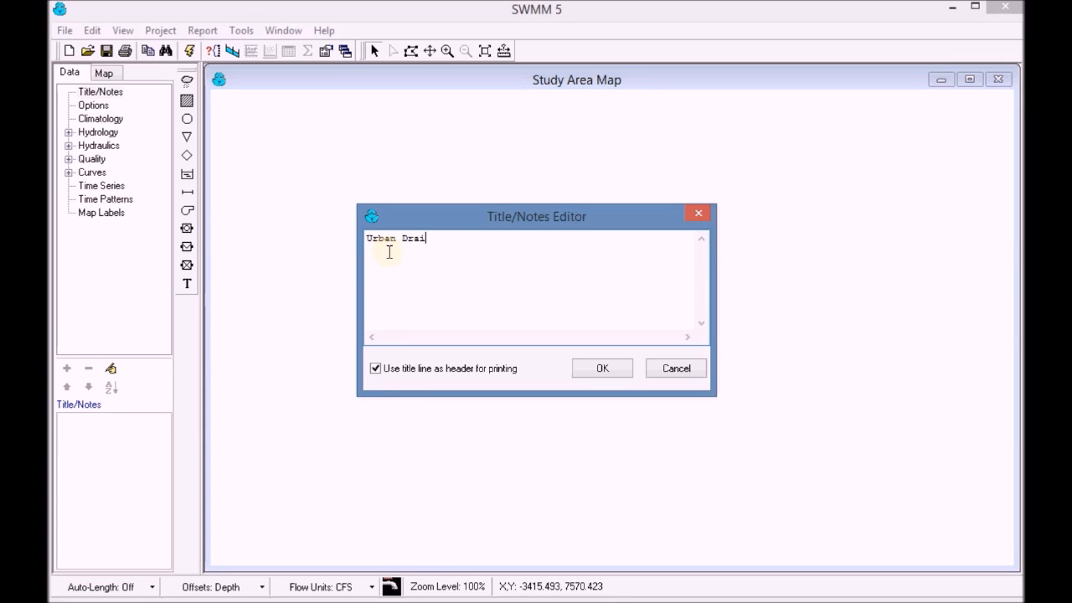
{"action": "type", "text": "nage Syst"}
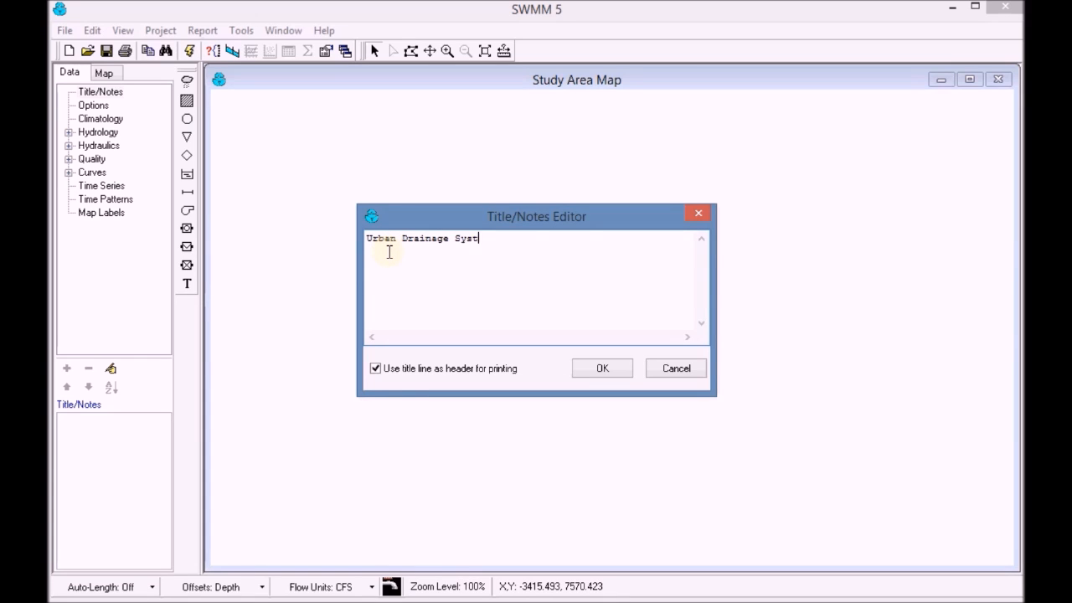
{"action": "type", "text": "em"}
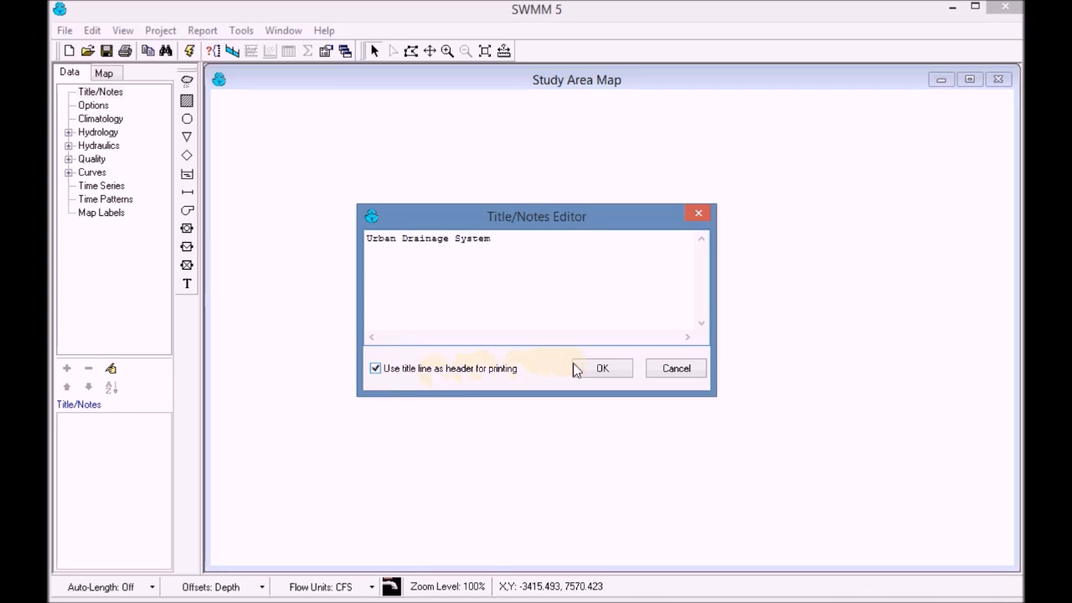
{"action": "left_click", "coordinate": [603, 367]}
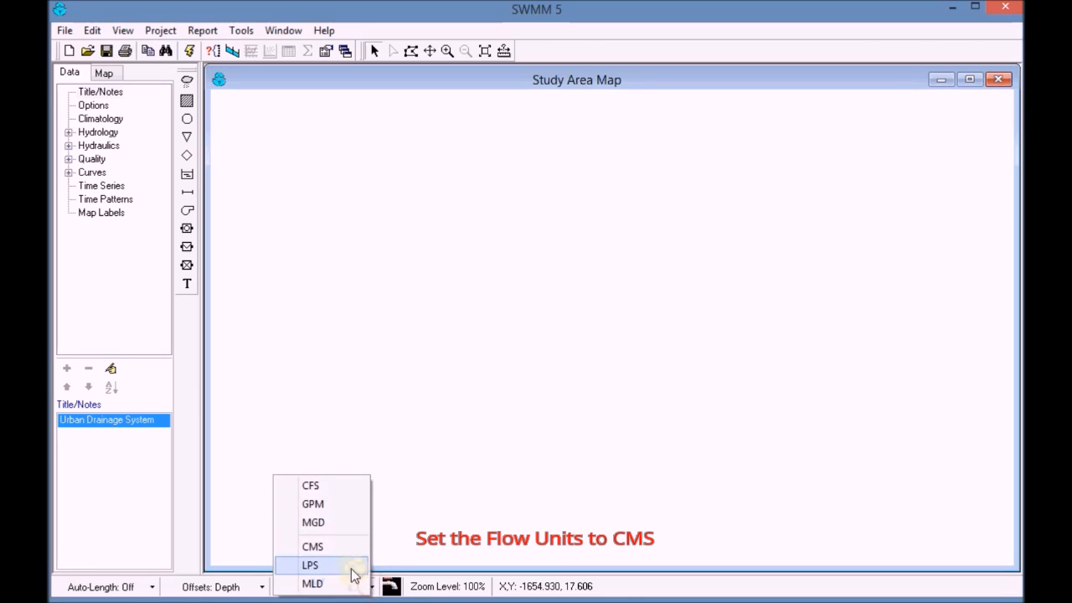
- Switch the flow units from CFS to CMS in the status bar
{"action": "left_click", "coordinate": [311, 546]}
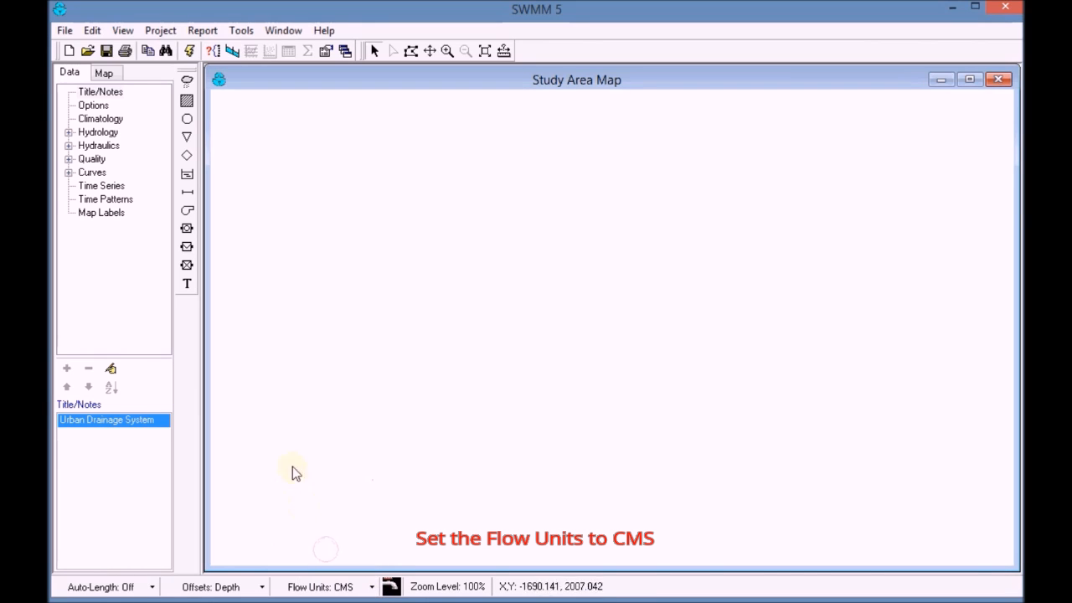
{"action": "left_click", "coordinate": [123, 29]}
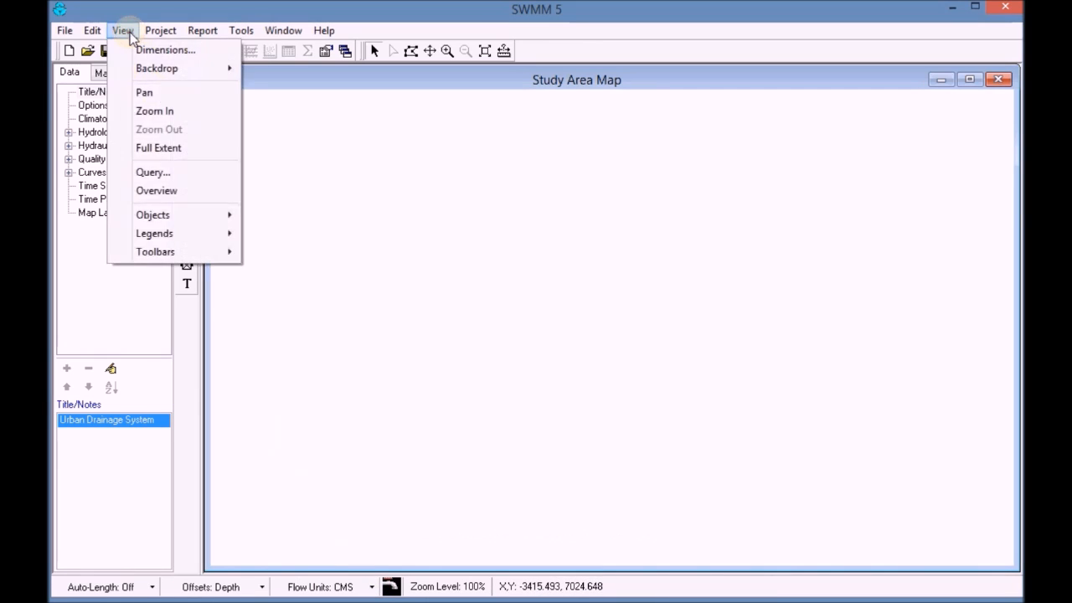
- Set the study area map dimensions to use meters
{"action": "left_click", "coordinate": [168, 49]}
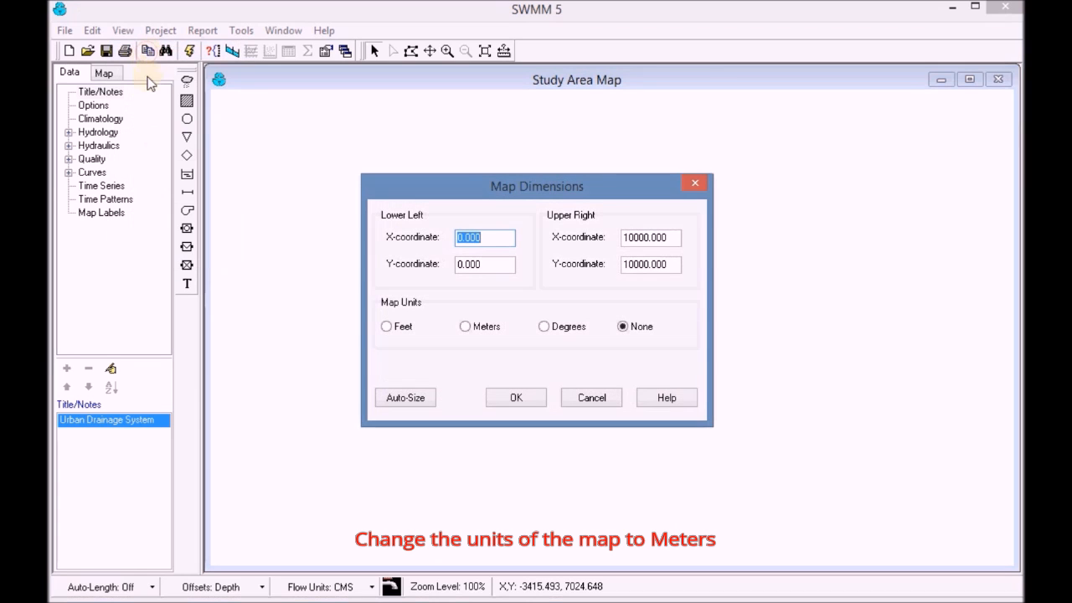
{"action": "mouse_move", "coordinate": [393, 316]}
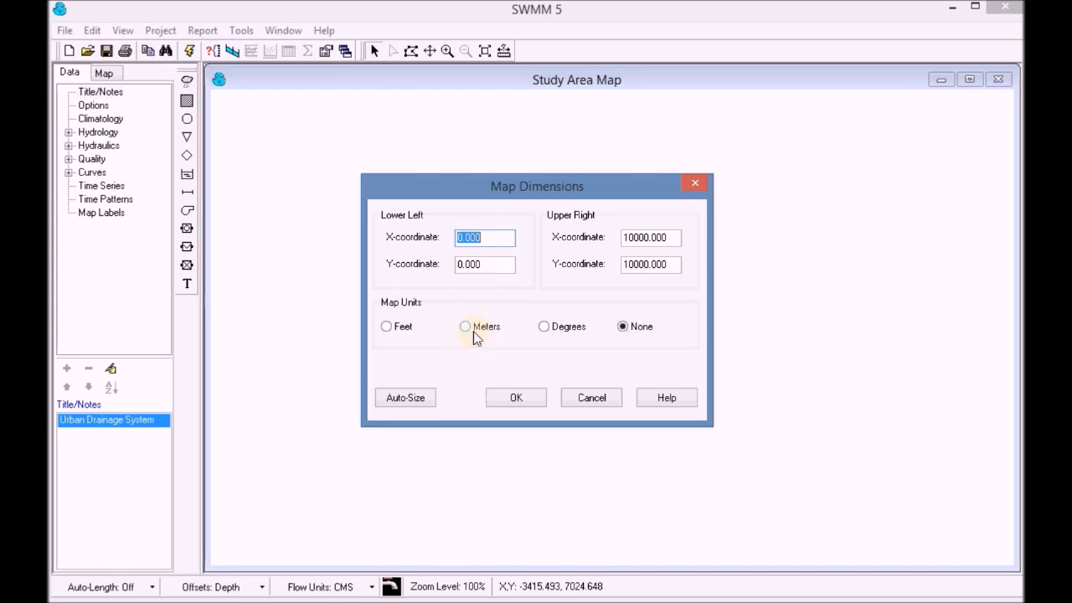
{"action": "left_click", "coordinate": [465, 326]}
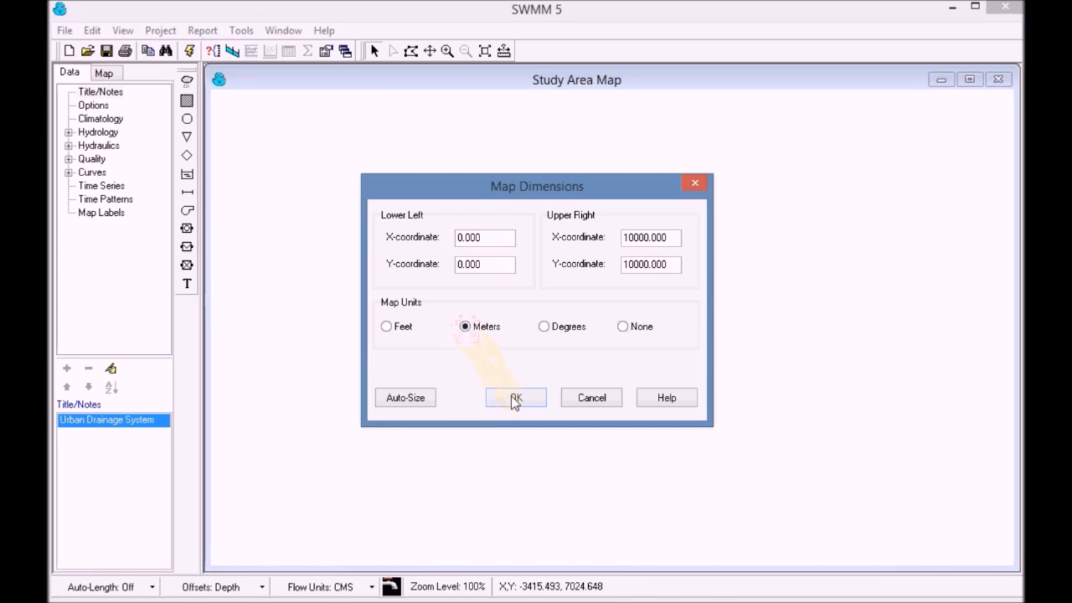
{"action": "left_click", "coordinate": [516, 397]}
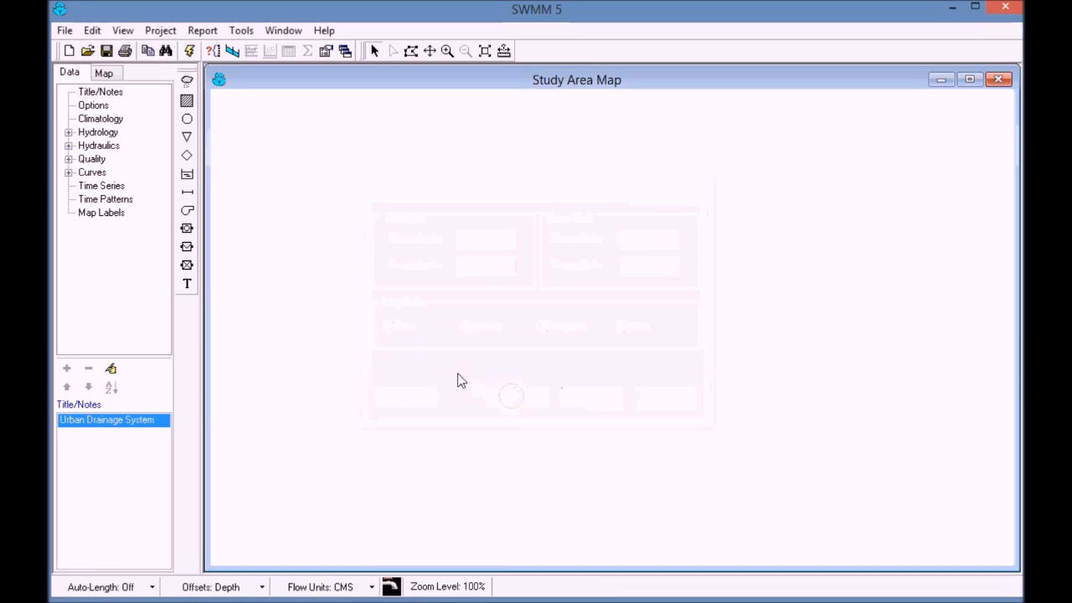
- In General simulation options, choose Curve Number infiltration and Dynamic Wave routing
{"action": "left_click", "coordinate": [92, 105]}
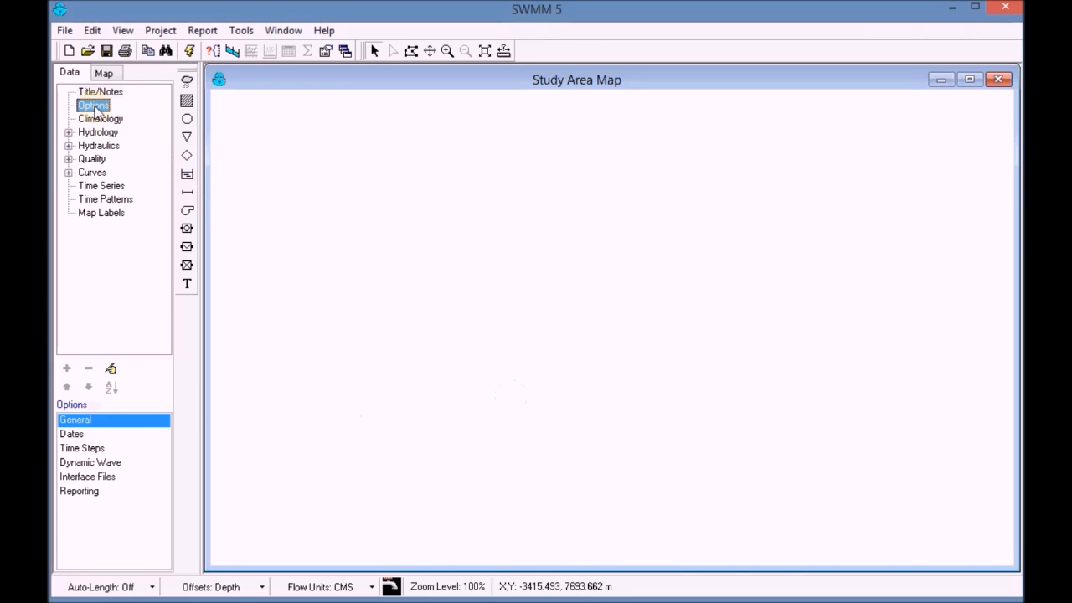
{"action": "left_click", "coordinate": [71, 132]}
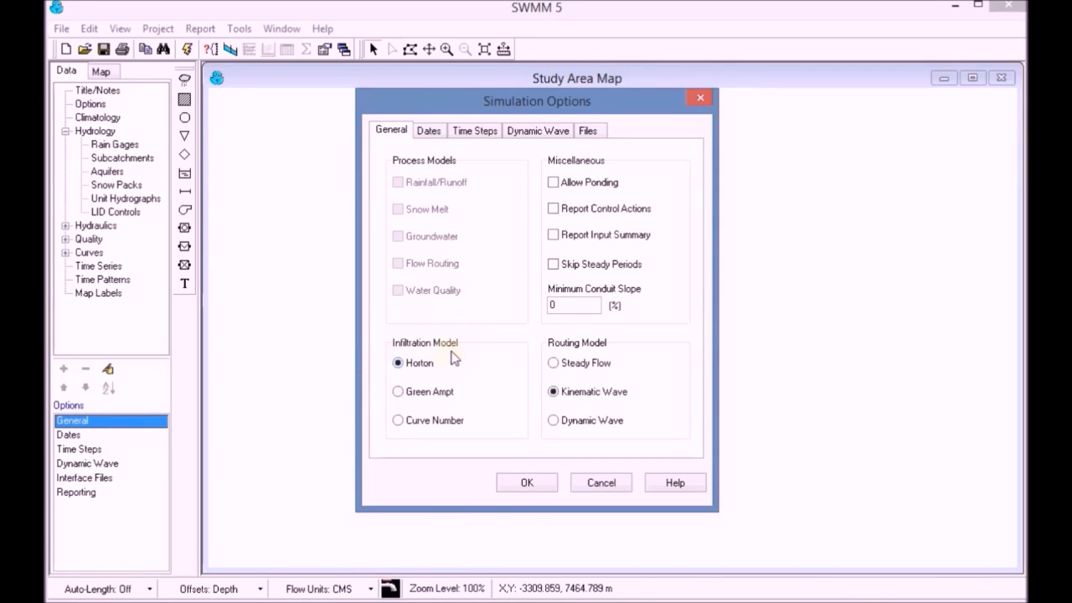
{"action": "left_click", "coordinate": [398, 420]}
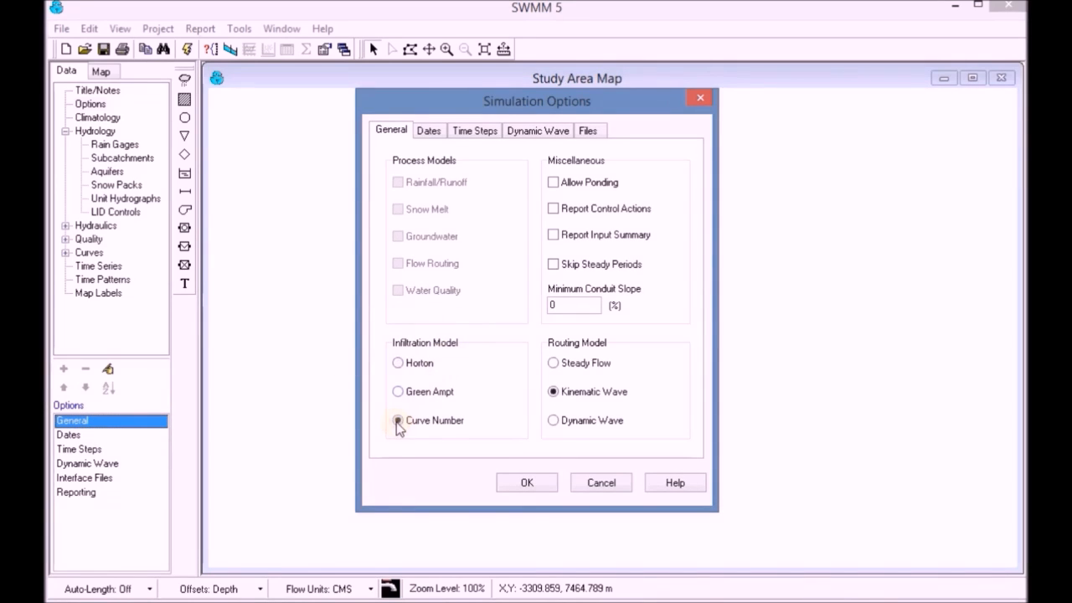
{"action": "left_click", "coordinate": [397, 420]}
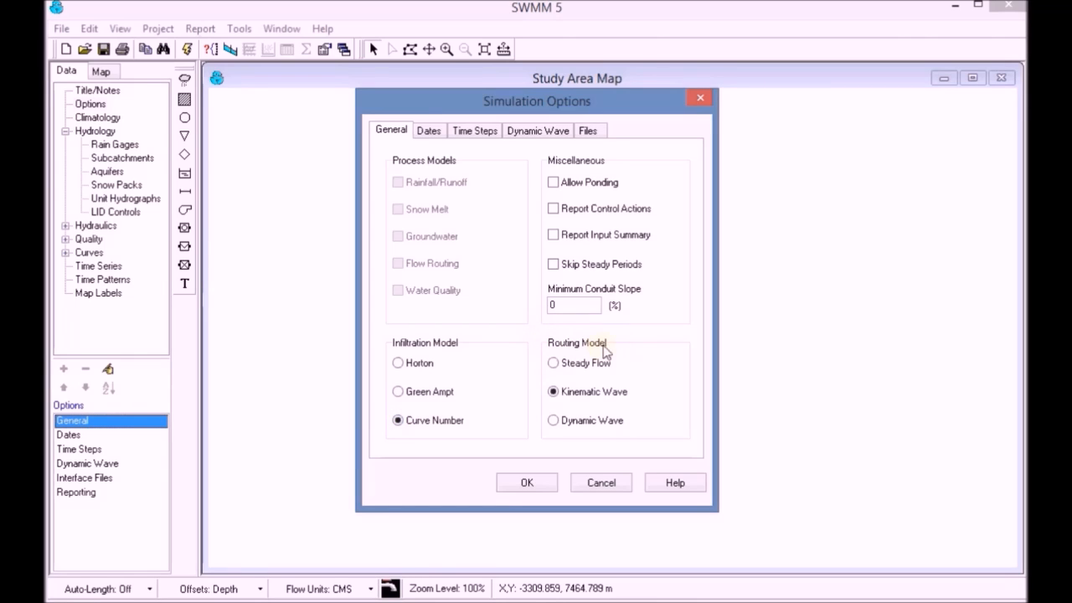
{"action": "left_click", "coordinate": [552, 421]}
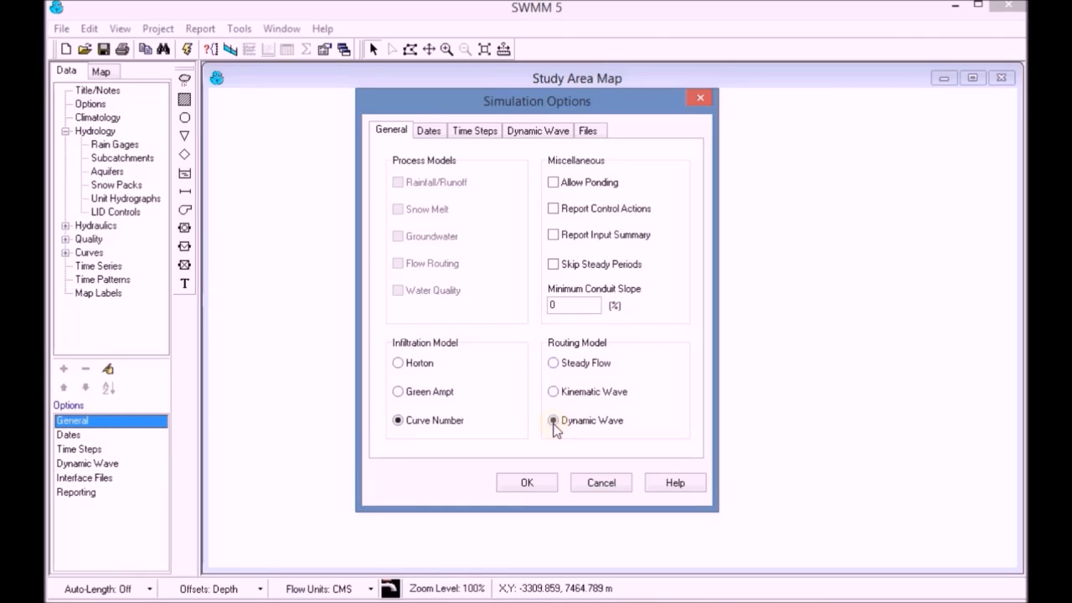
- Set Dynamic Wave inertial terms to Keep and confirm the simulation options
{"action": "left_click", "coordinate": [537, 130]}
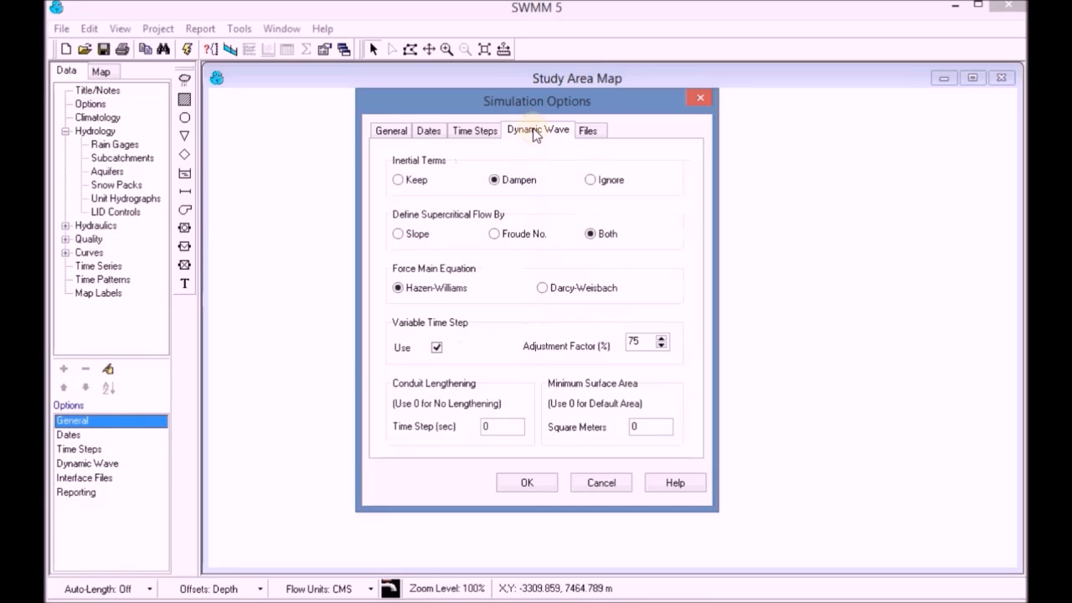
{"action": "mouse_move", "coordinate": [406, 184]}
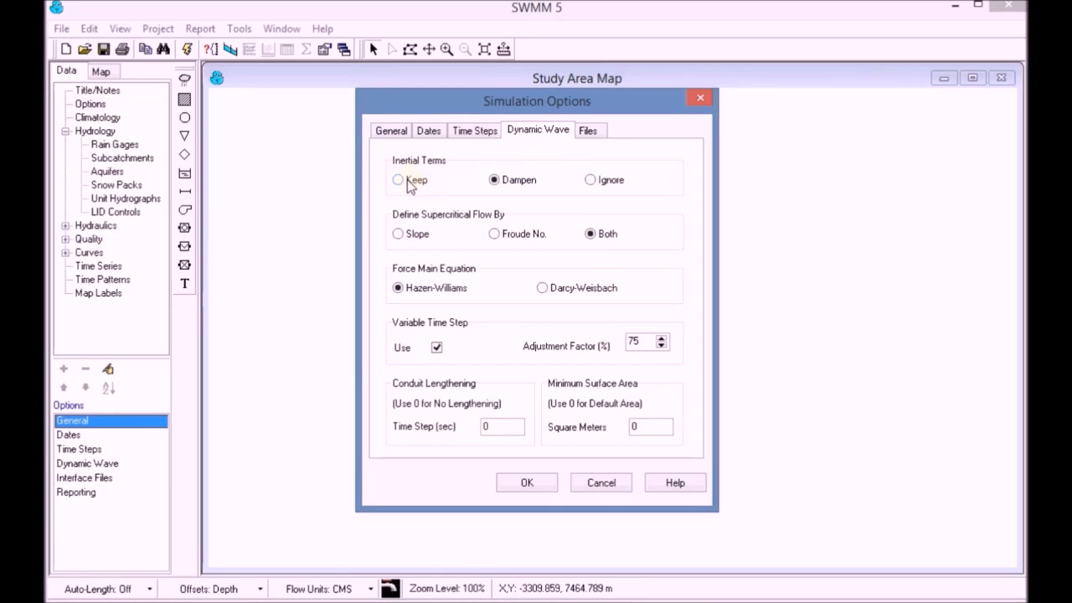
{"action": "left_click", "coordinate": [398, 179]}
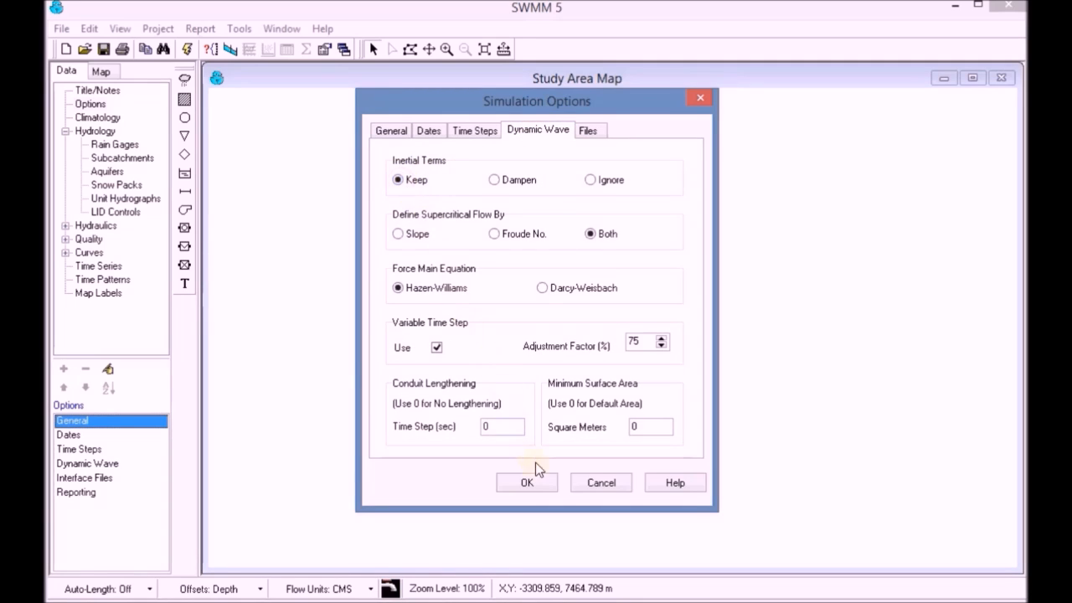
{"action": "left_click", "coordinate": [527, 483]}
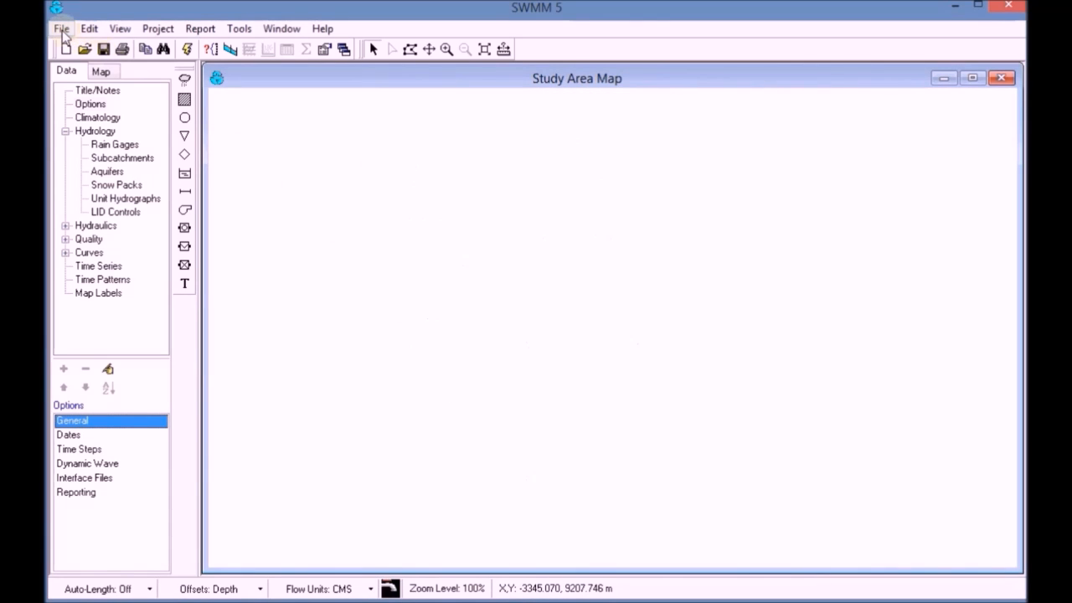
- Save the project as Exercise.inp in the UD-1\Exercise folder
{"action": "left_click", "coordinate": [59, 28]}
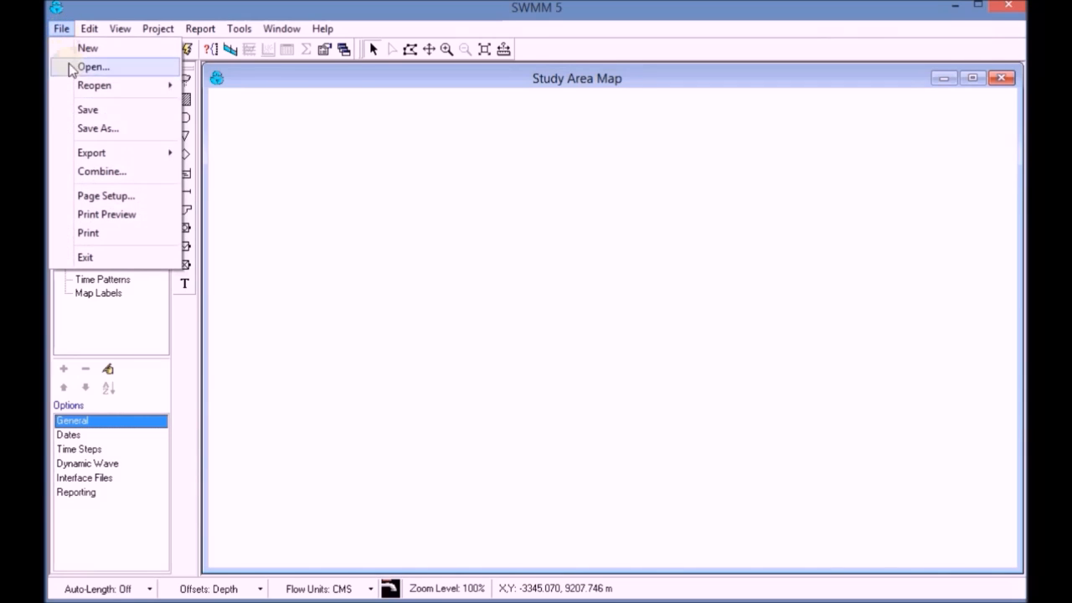
{"action": "left_click", "coordinate": [97, 128]}
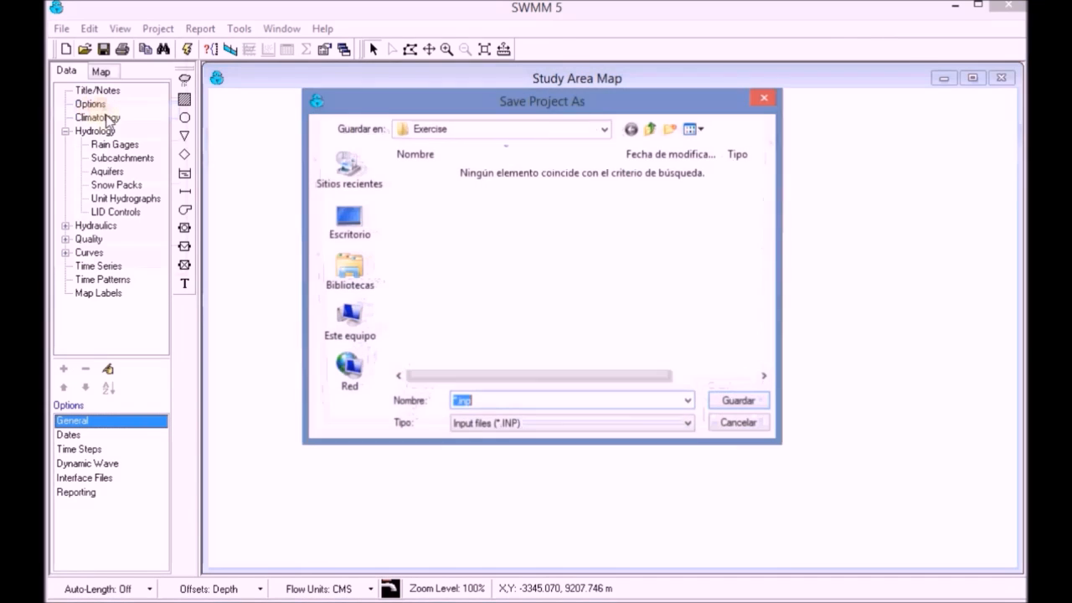
{"action": "left_click", "coordinate": [349, 321]}
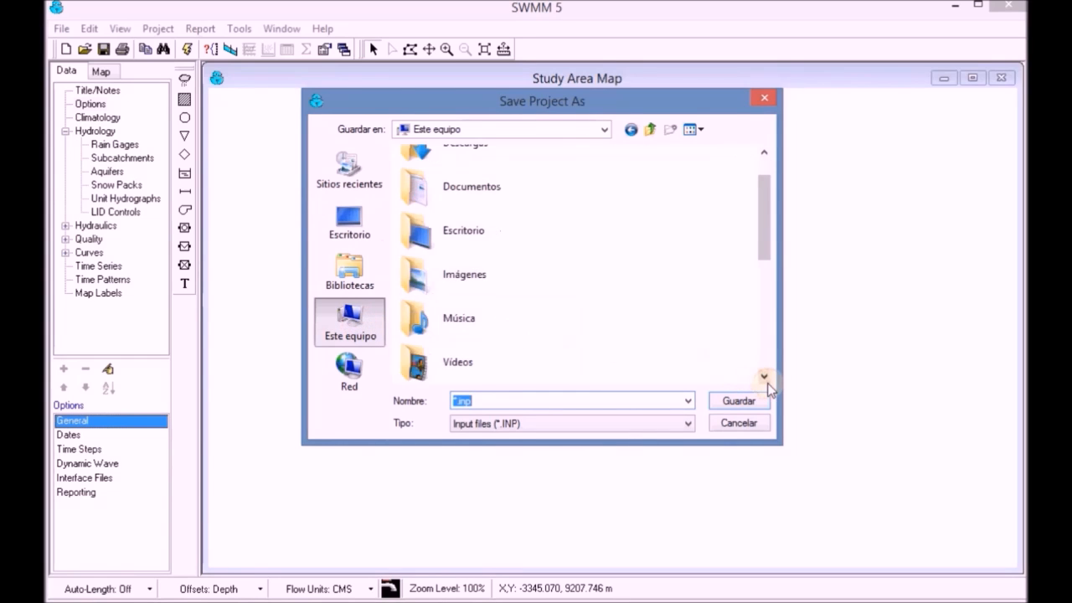
{"action": "scroll", "scroll_direction": "down", "scroll_amount": 3}
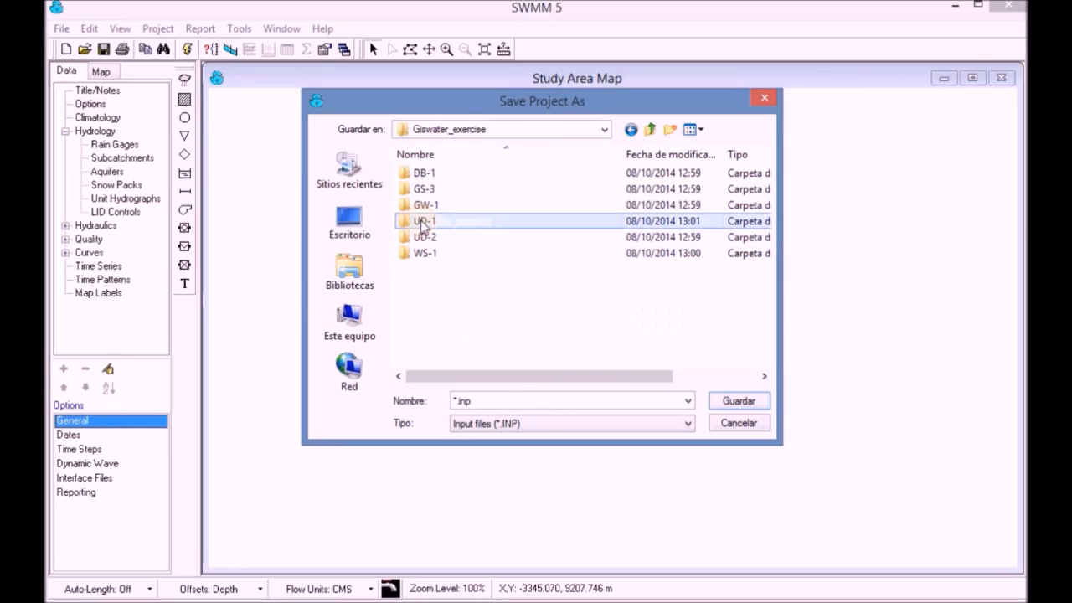
{"action": "double_click", "coordinate": [421, 220]}
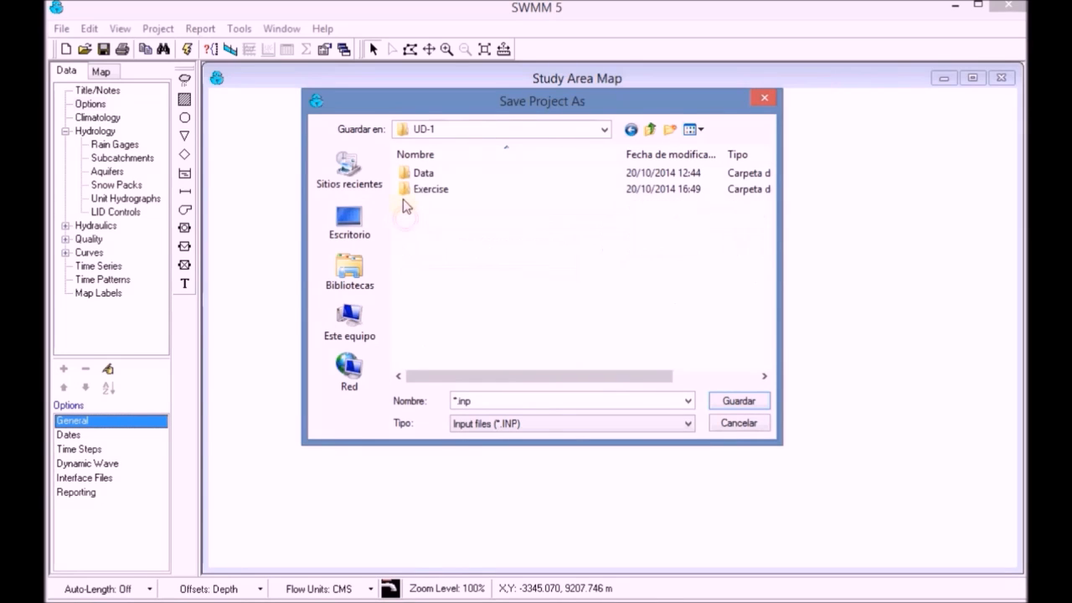
{"action": "double_click", "coordinate": [428, 188]}
{"action": "type", "text": "Exercise"}
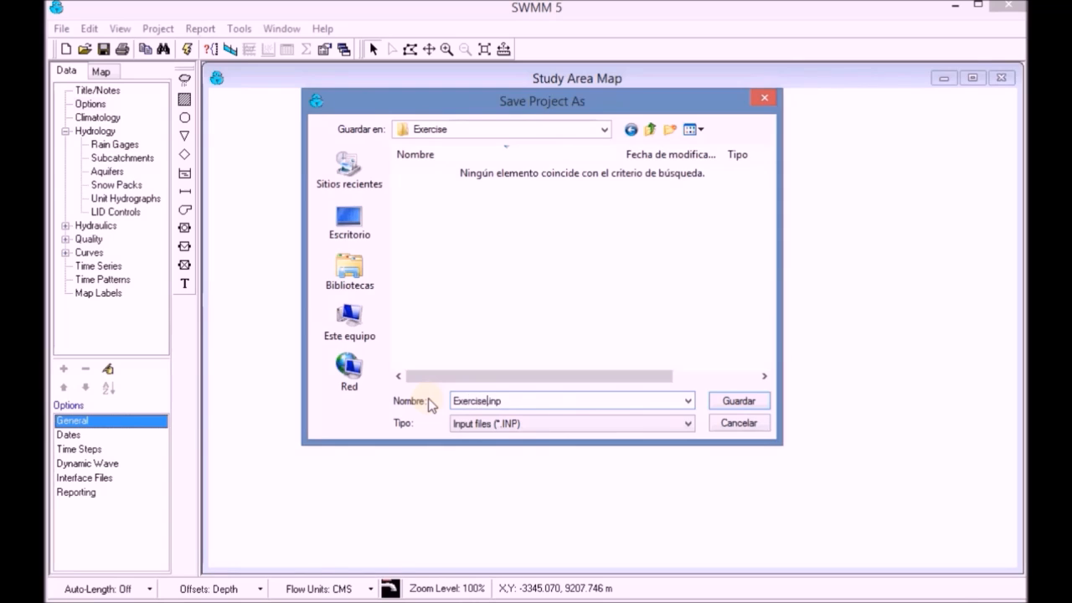
{"action": "mouse_move", "coordinate": [751, 402]}
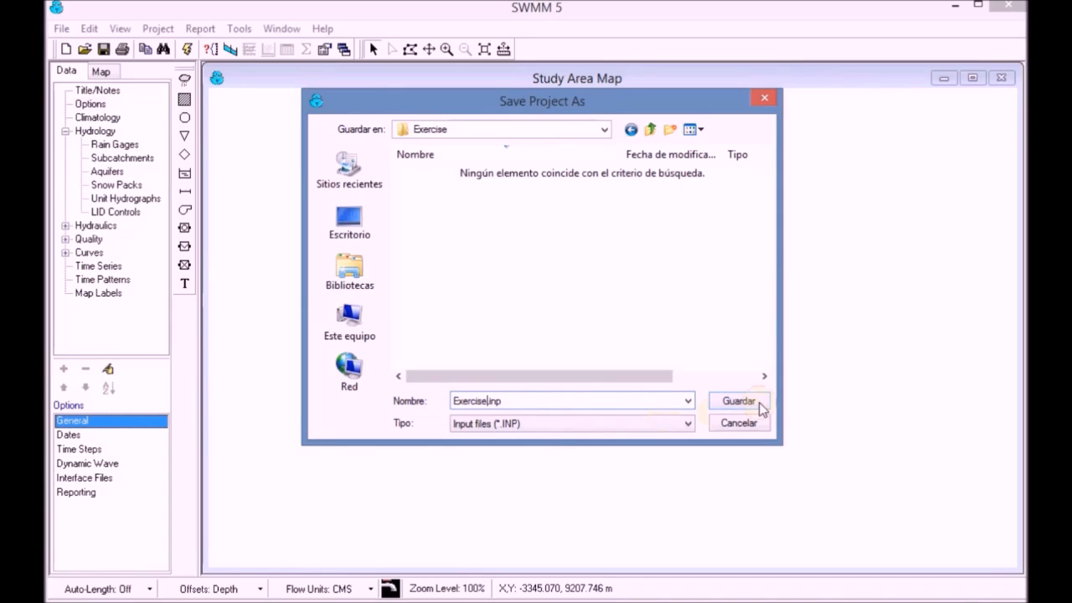
{"action": "left_click", "coordinate": [738, 400]}
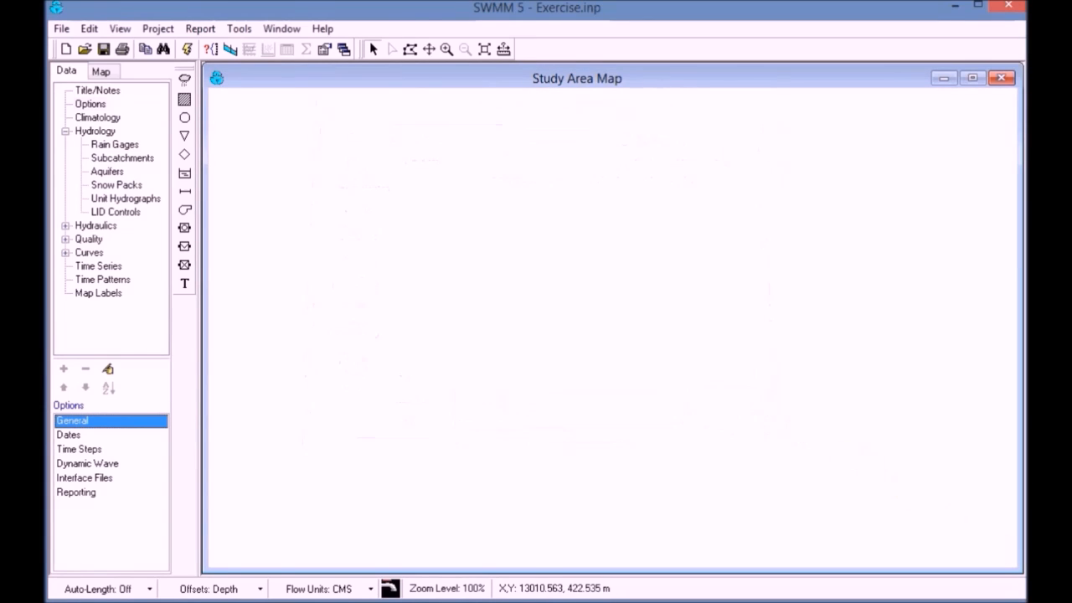